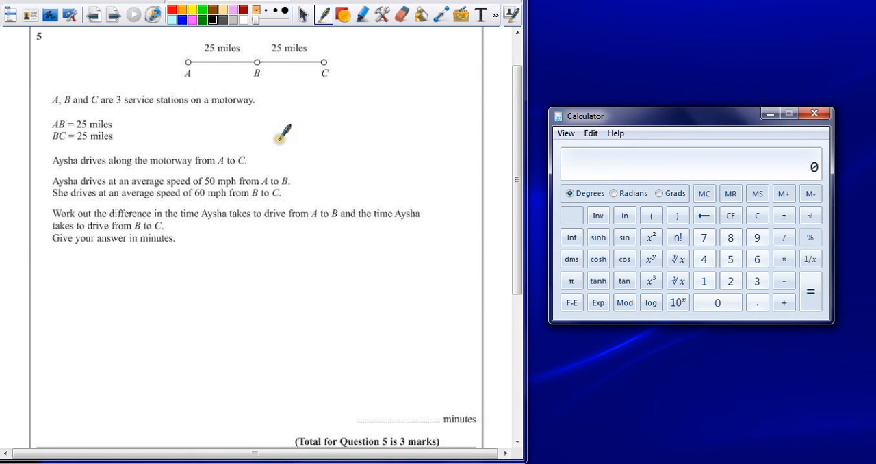
{"action": "mouse_move", "coordinate": [200, 139]}
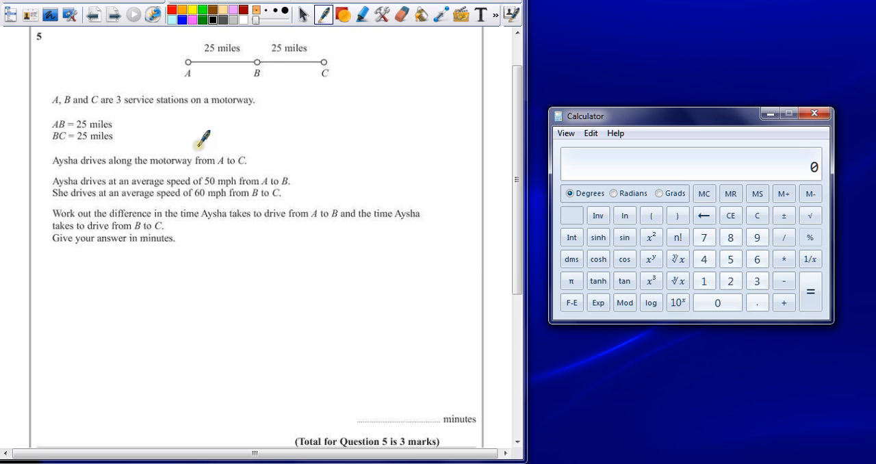
{"action": "mouse_move", "coordinate": [221, 120]}
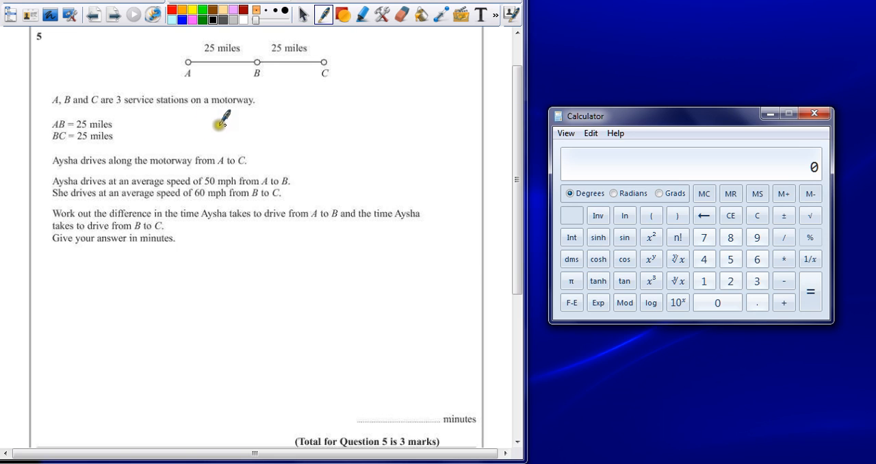
{"action": "mouse_move", "coordinate": [217, 125]}
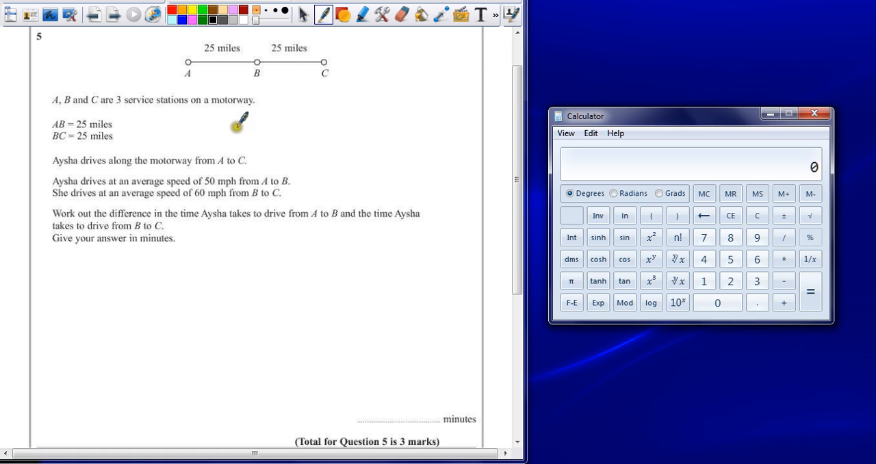
{"action": "mouse_move", "coordinate": [216, 164]}
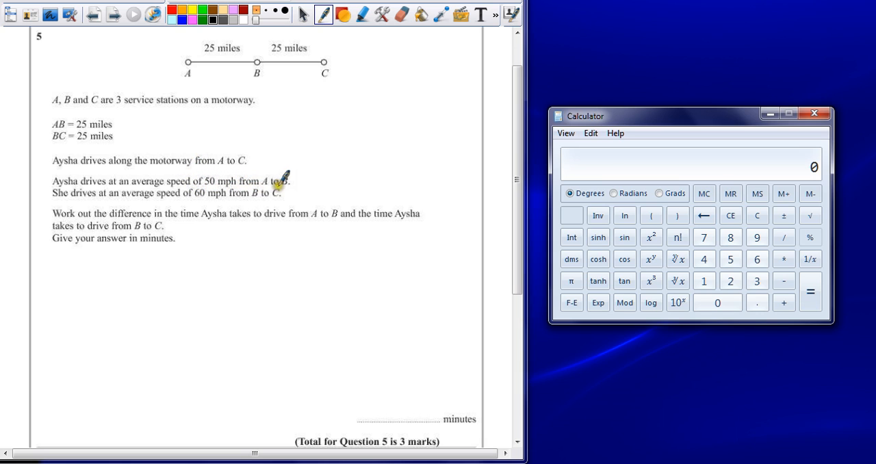
{"action": "mouse_move", "coordinate": [205, 198]}
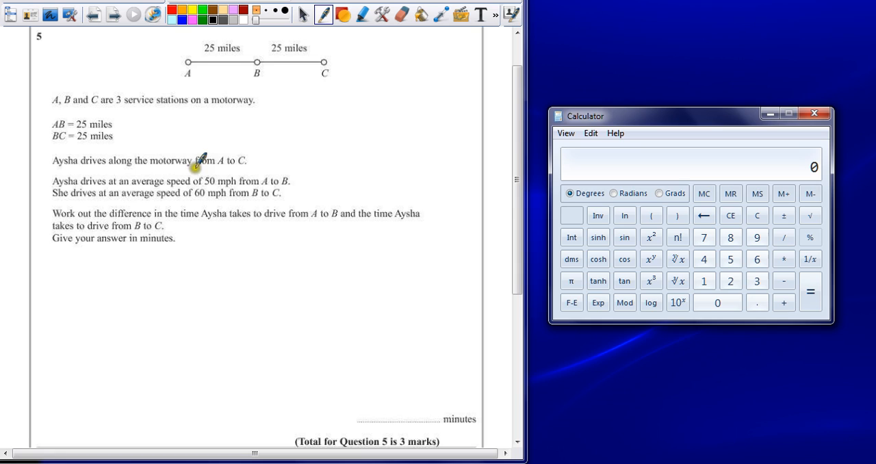
{"action": "mouse_move", "coordinate": [219, 179]}
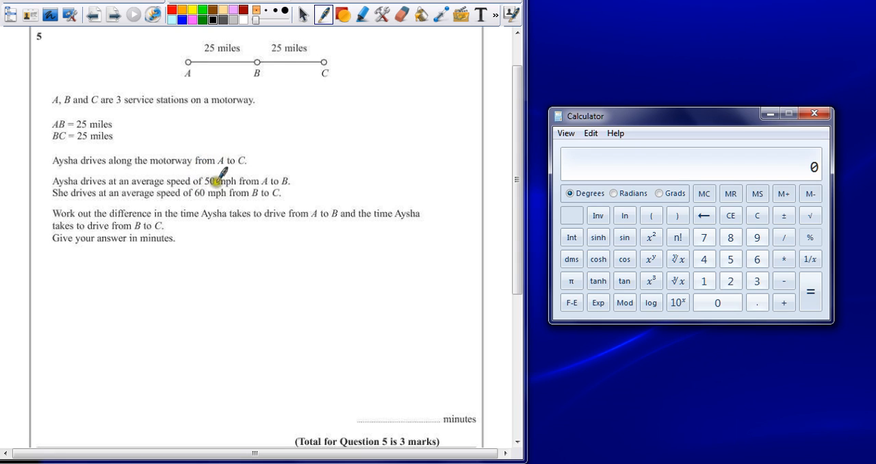
{"action": "mouse_move", "coordinate": [69, 260]}
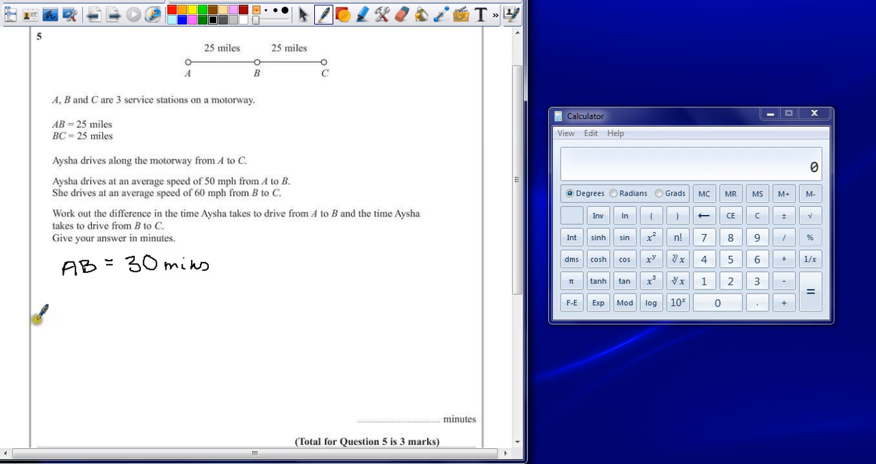
{"action": "mouse_move", "coordinate": [66, 290]}
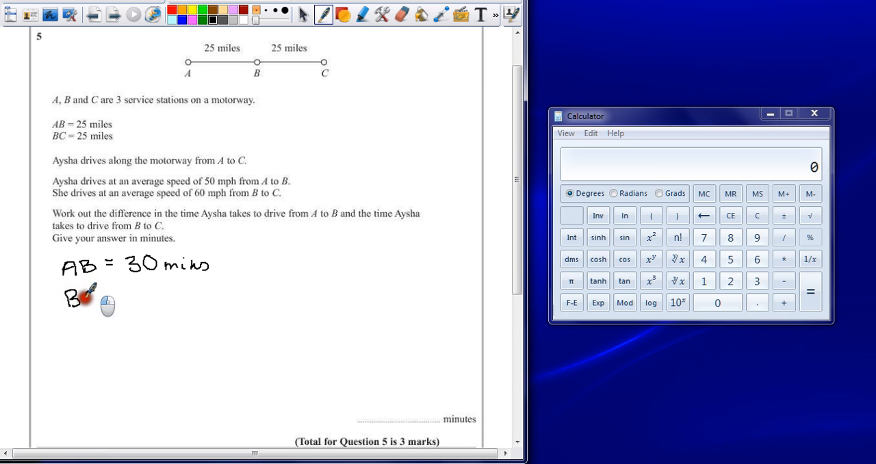
Write BC = 25 mins, brace the 5 mins difference, and put 5 mins on the answer line.
{"action": "type", "text": "C = 25 mins"}
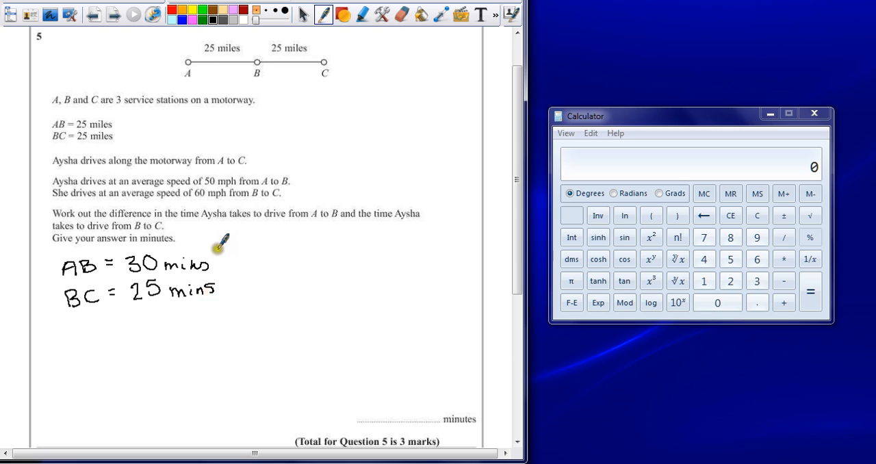
{"action": "left_click_drag", "start_coordinate": [226, 253], "coordinate": [226, 287]}
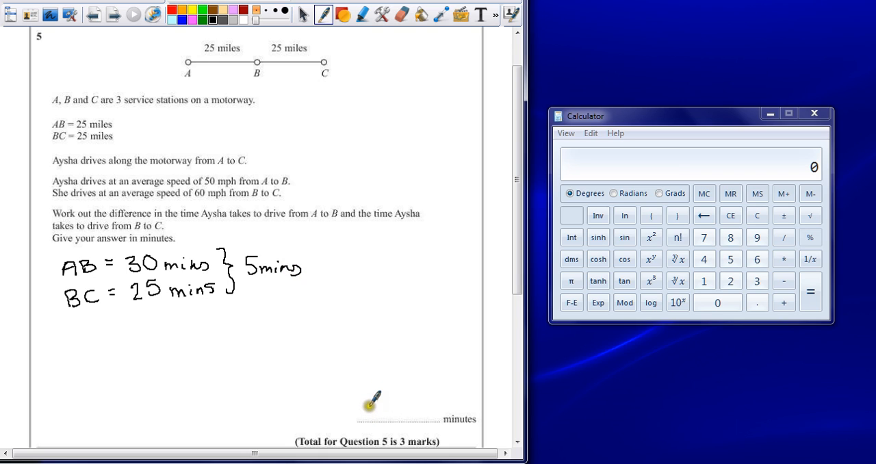
{"action": "left_click_drag", "start_coordinate": [369, 408], "coordinate": [408, 410]}
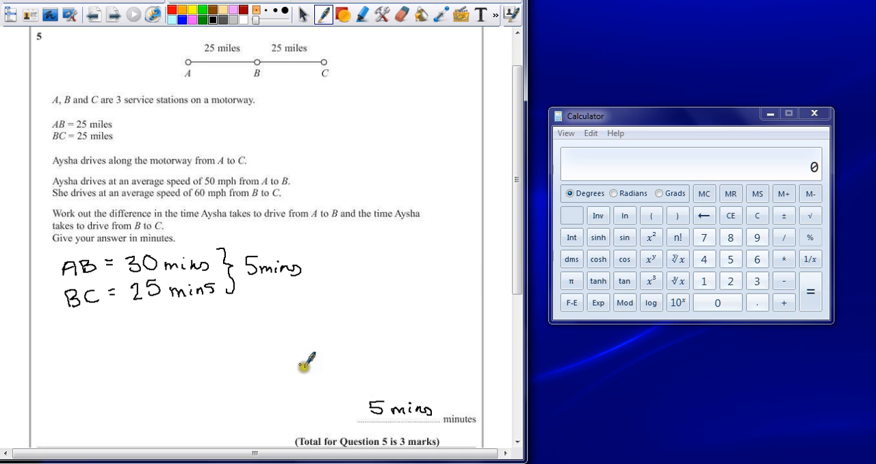
{"action": "mouse_move", "coordinate": [144, 270]}
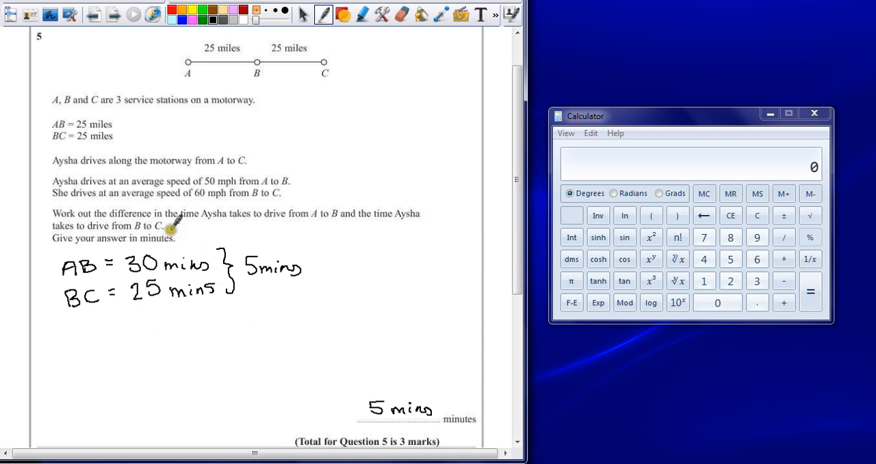
{"action": "mouse_move", "coordinate": [337, 164]}
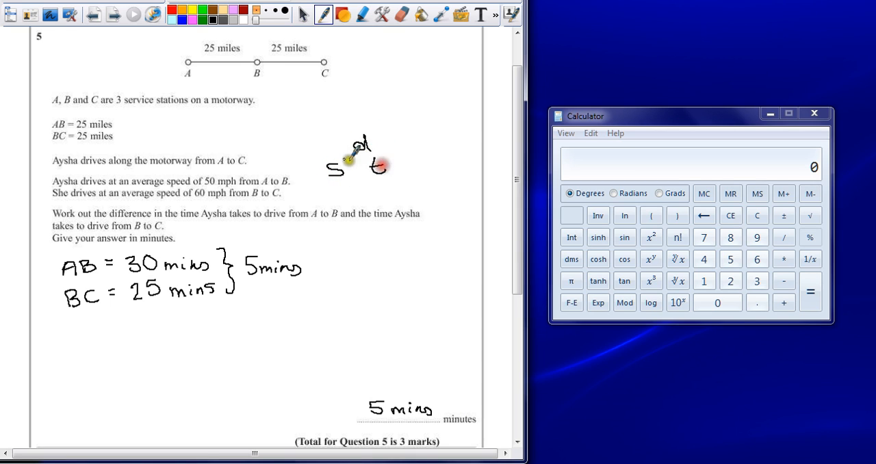
Draw a triangle with d above s and t beside the question text.
{"action": "left_click_drag", "start_coordinate": [325, 159], "coordinate": [397, 154]}
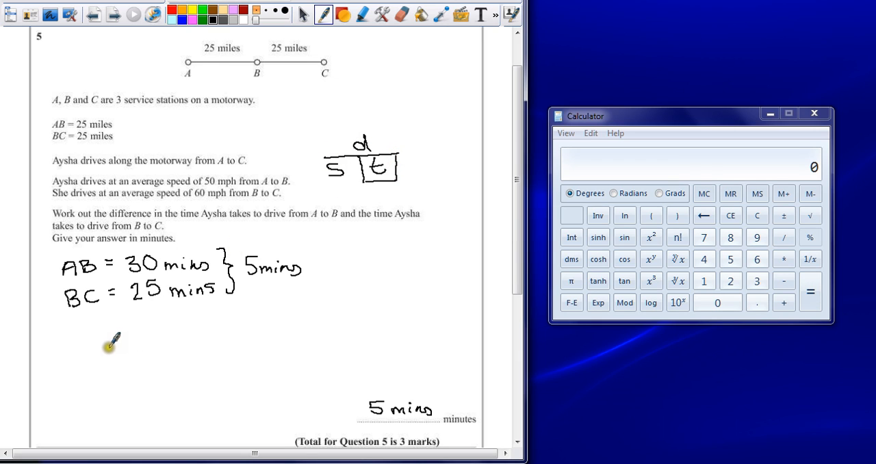
{"action": "mouse_move", "coordinate": [107, 347]}
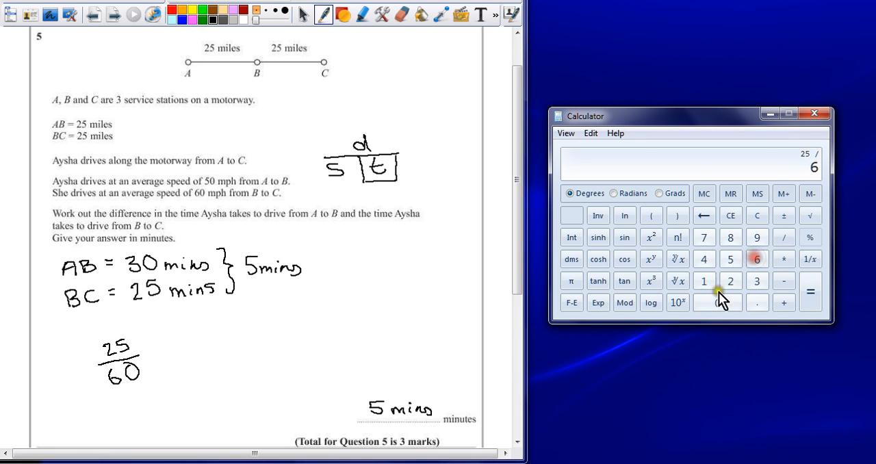
Compute 25 ÷ 60 = 0.4166… in Calculator and underline the 25 in BC = 25 mins.
{"action": "left_click", "coordinate": [810, 291]}
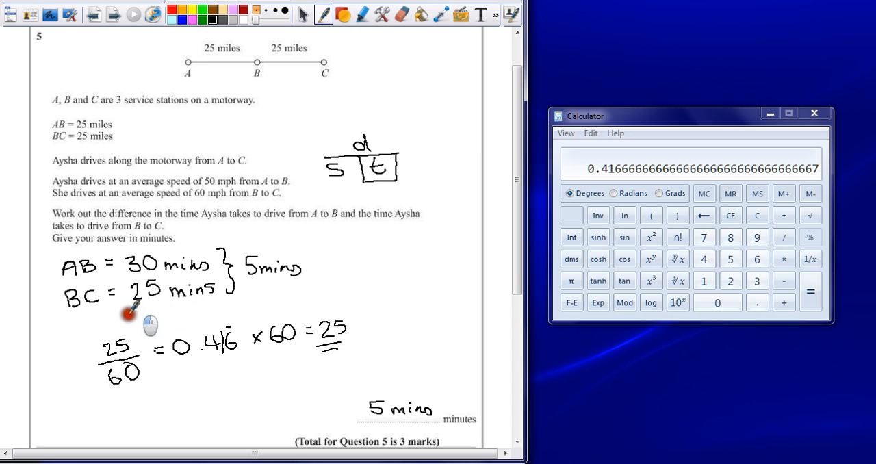
{"action": "left_click_drag", "start_coordinate": [126, 313], "coordinate": [162, 312]}
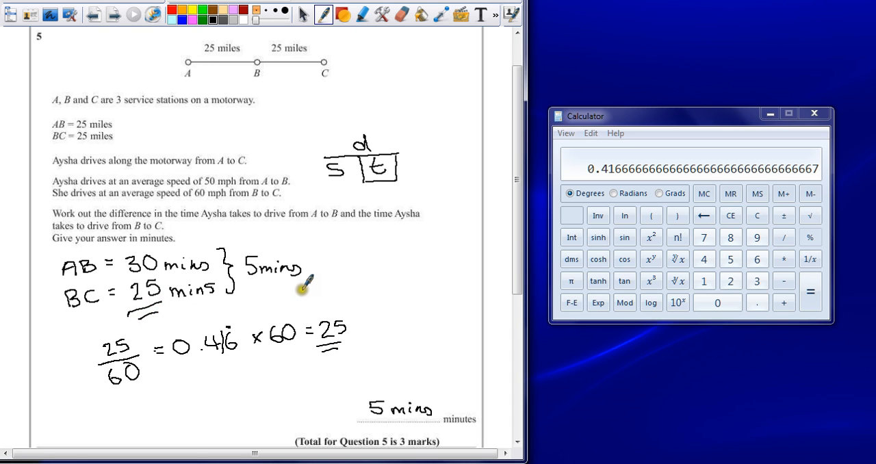